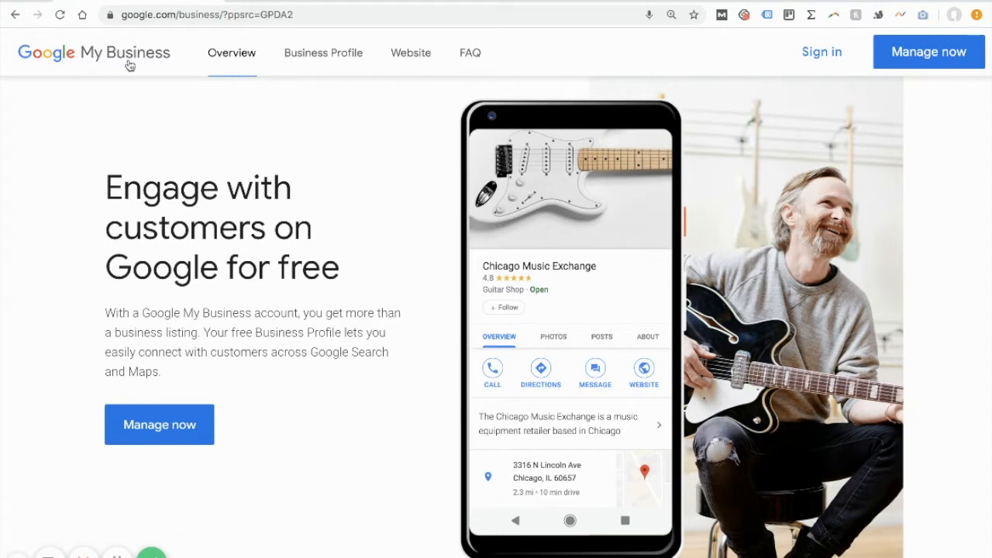
mouse_move(135, 96)
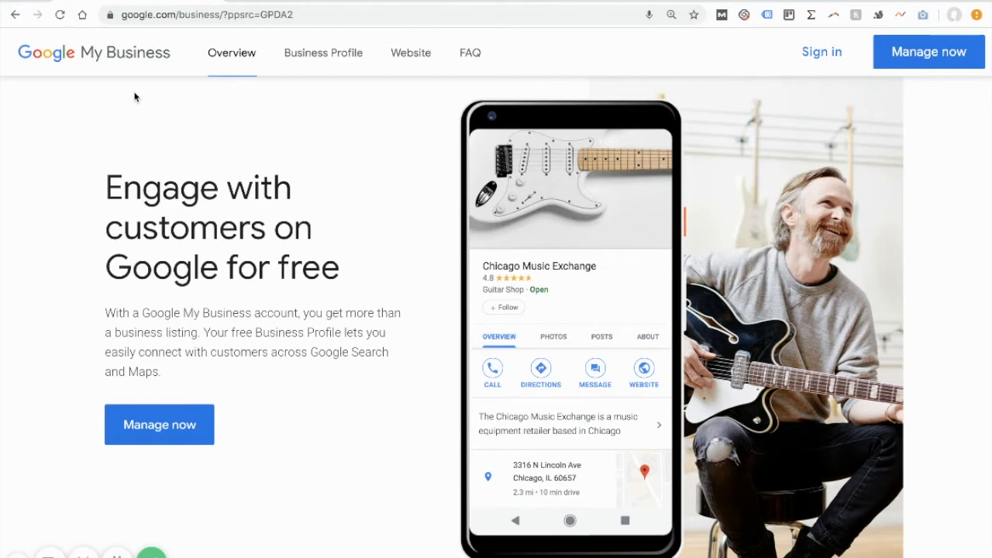
mouse_move(194, 114)
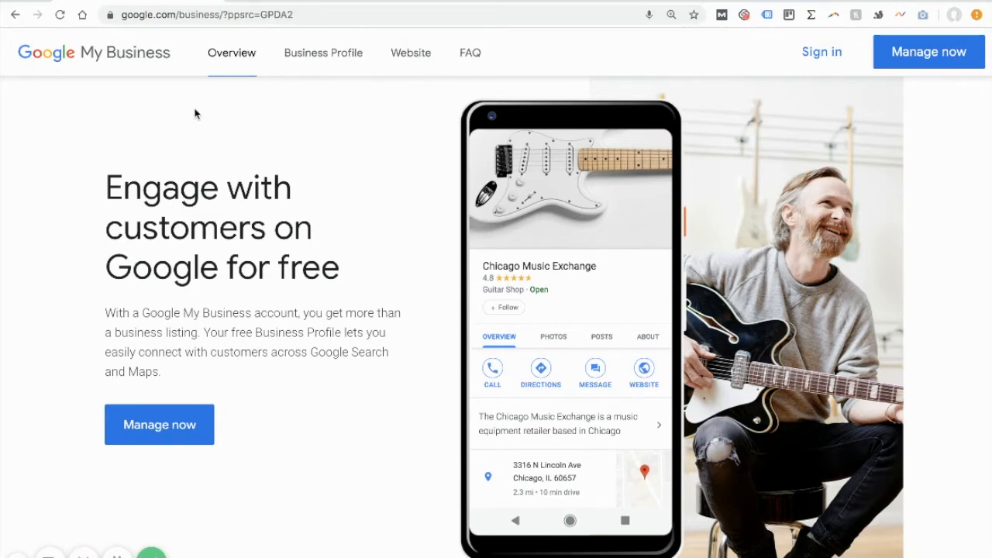
mouse_move(476, 379)
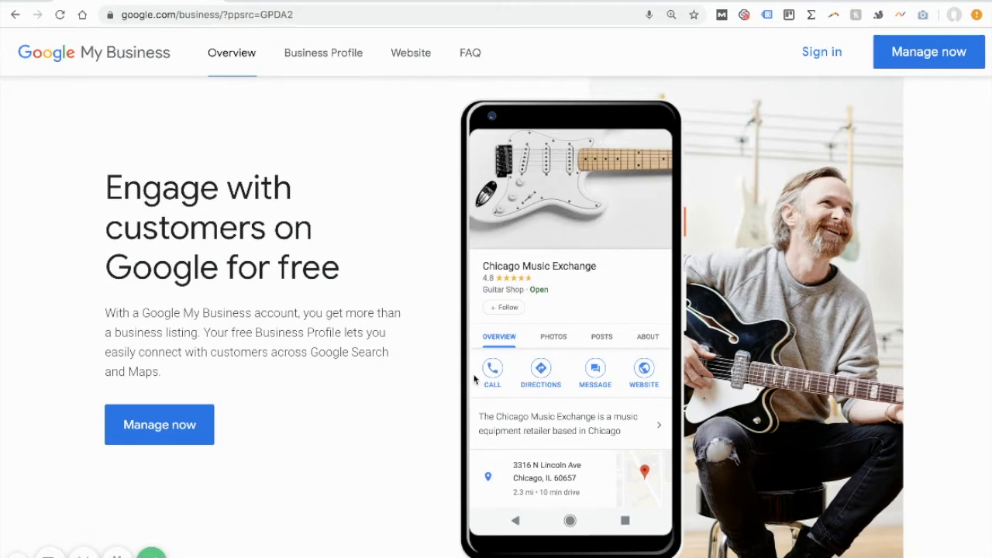
mouse_move(500, 374)
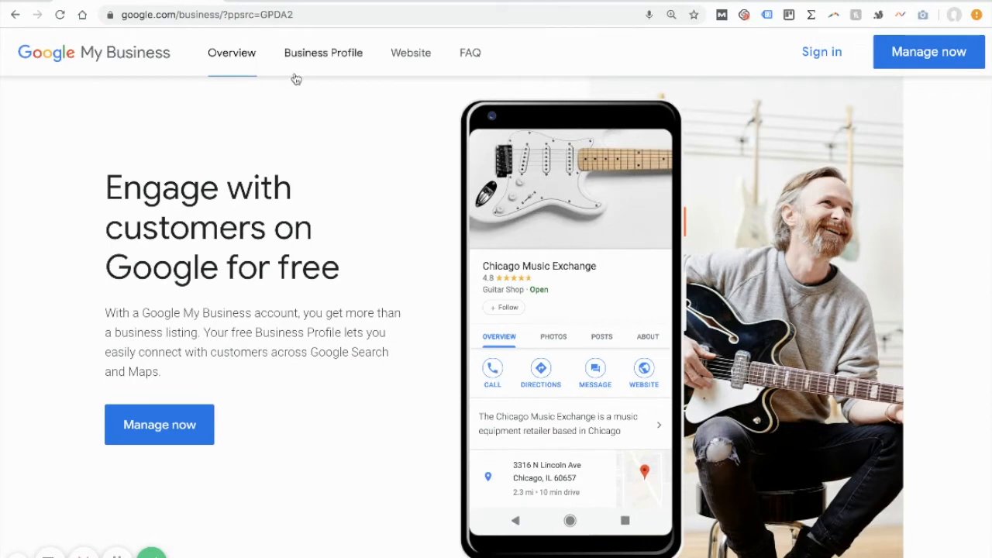
mouse_move(603, 472)
text(goo)
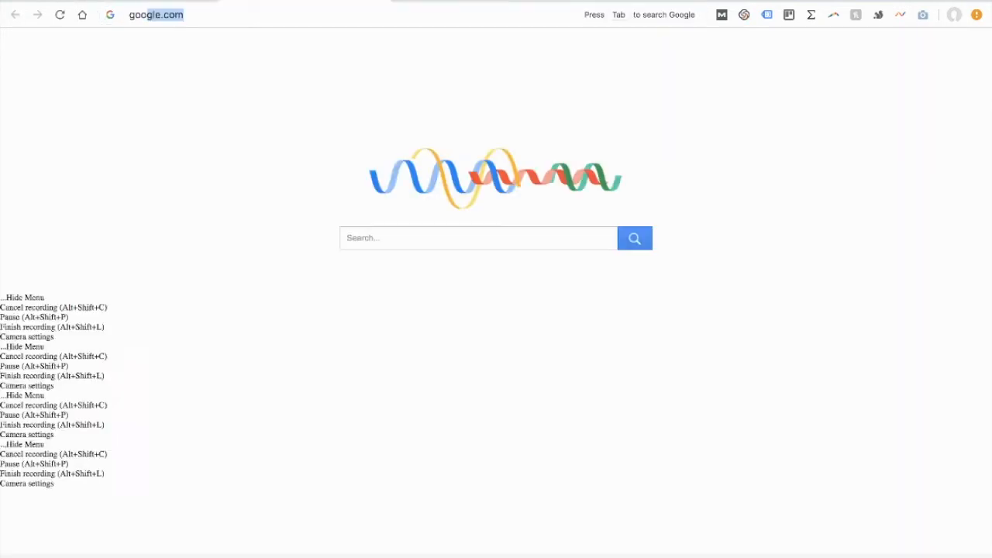
Search Google for 'arizona business equipment' via the autocomplete suggestion
text(a)
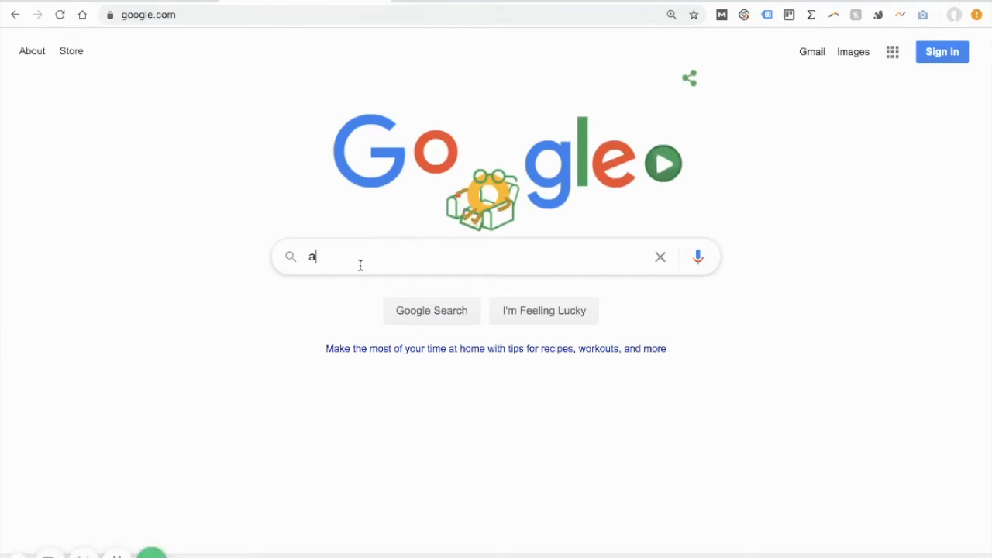
text(rizona business)
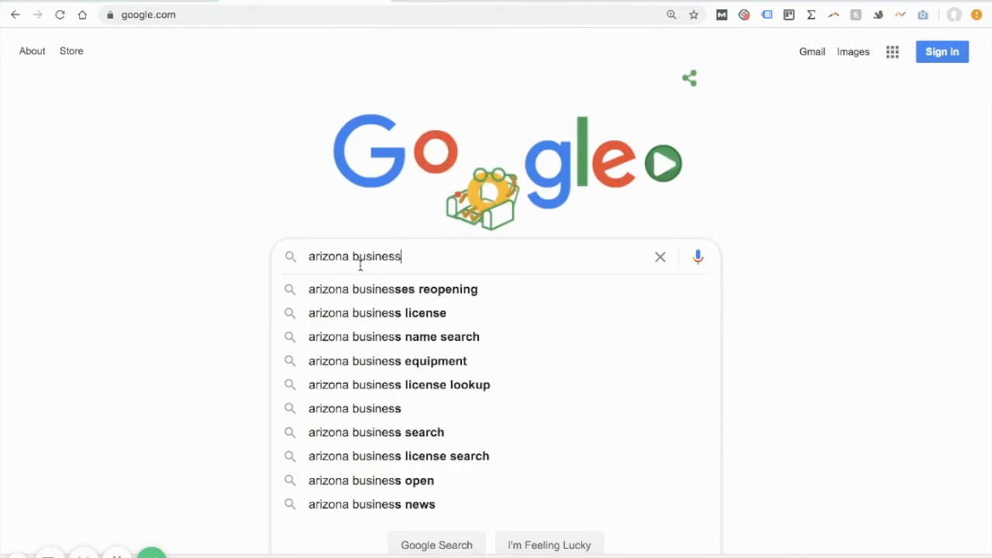
text(equi)
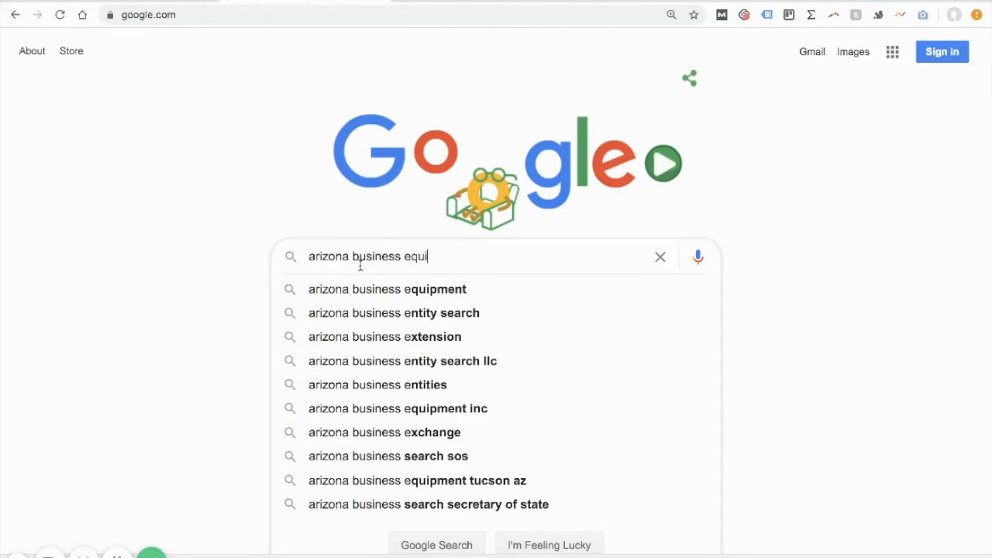
click(386, 289)
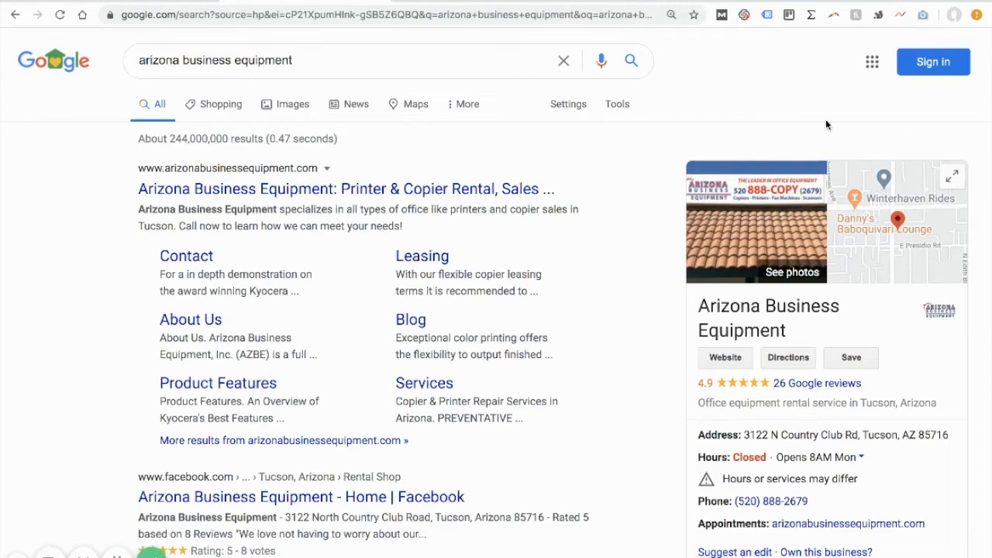
scroll(down, 3)
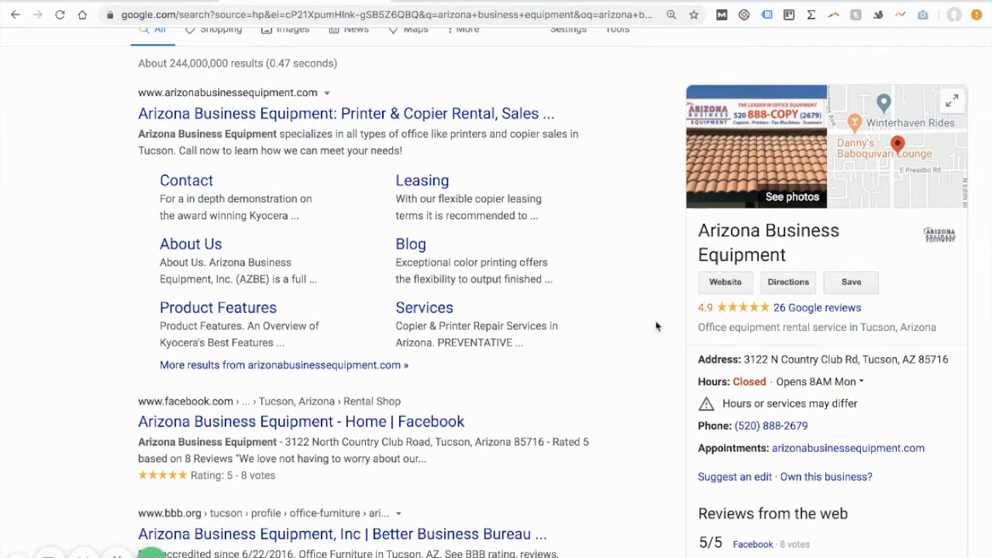
mouse_move(645, 242)
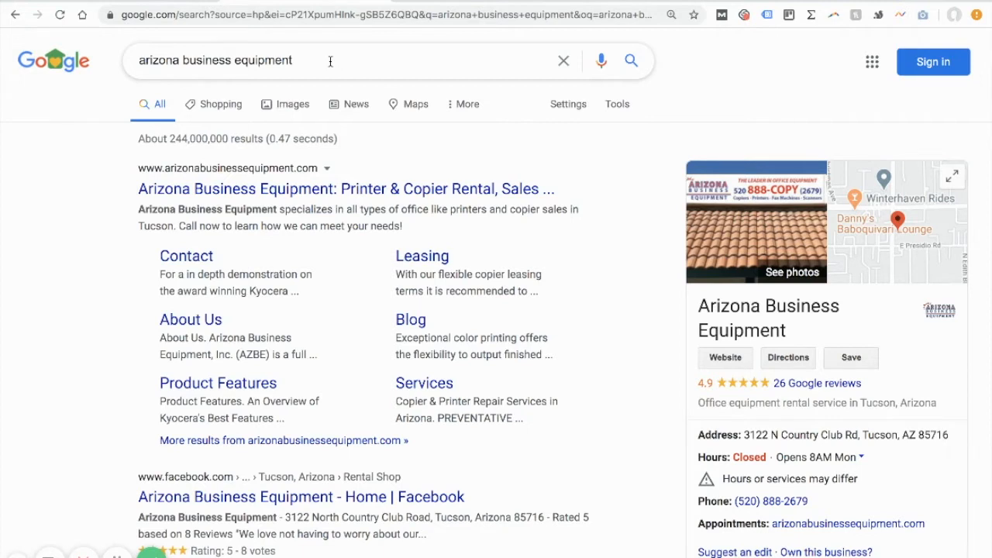
mouse_move(339, 164)
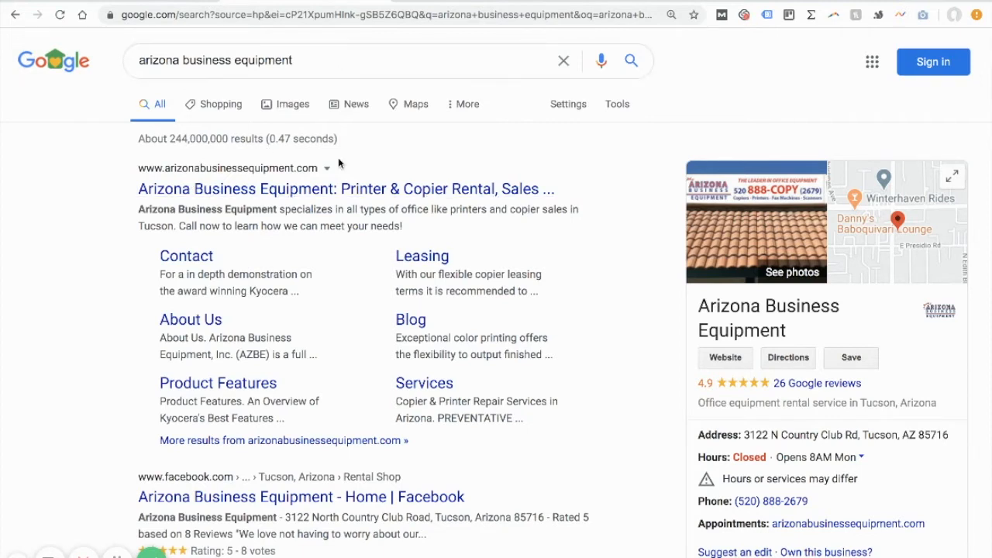
mouse_move(210, 172)
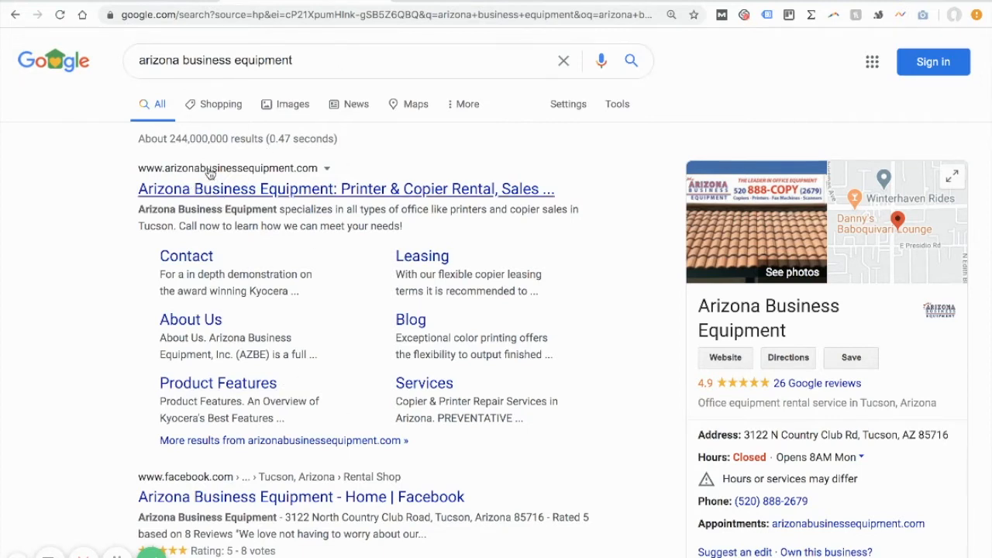
mouse_move(223, 178)
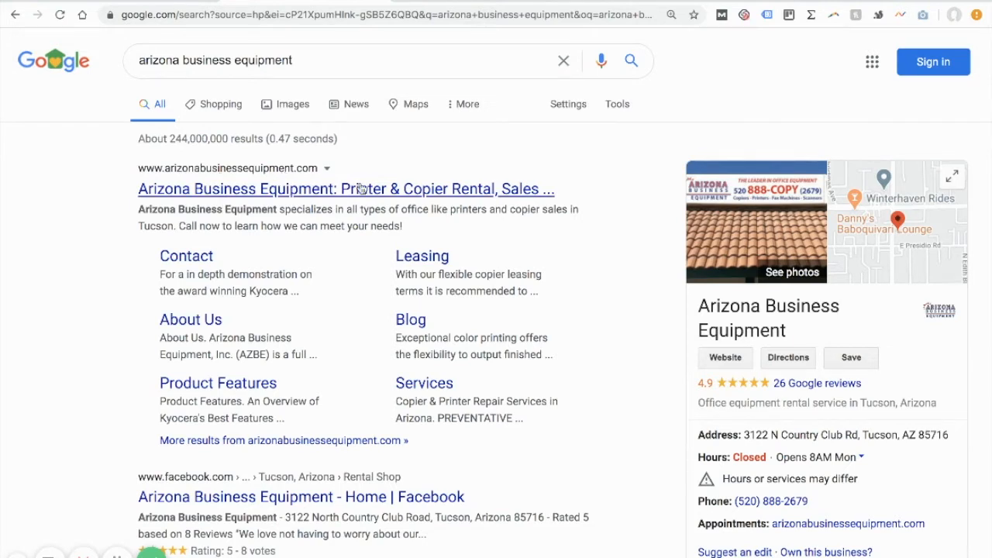
mouse_move(324, 276)
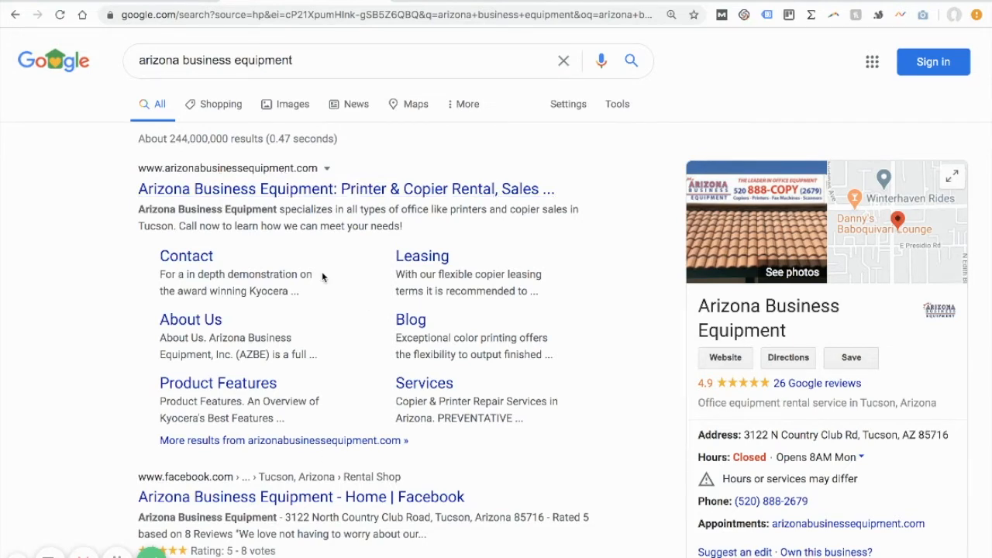
mouse_move(424, 364)
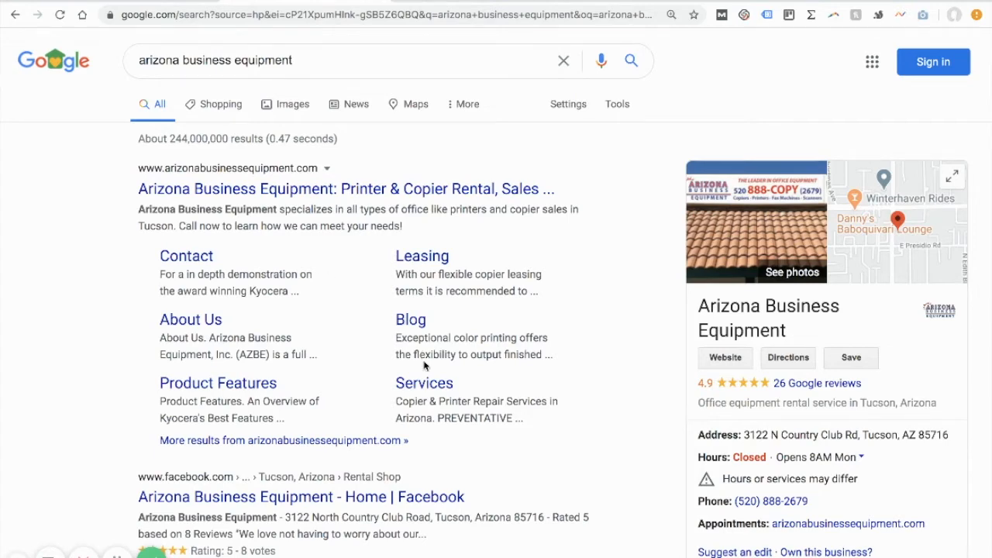
scroll(down, 3)
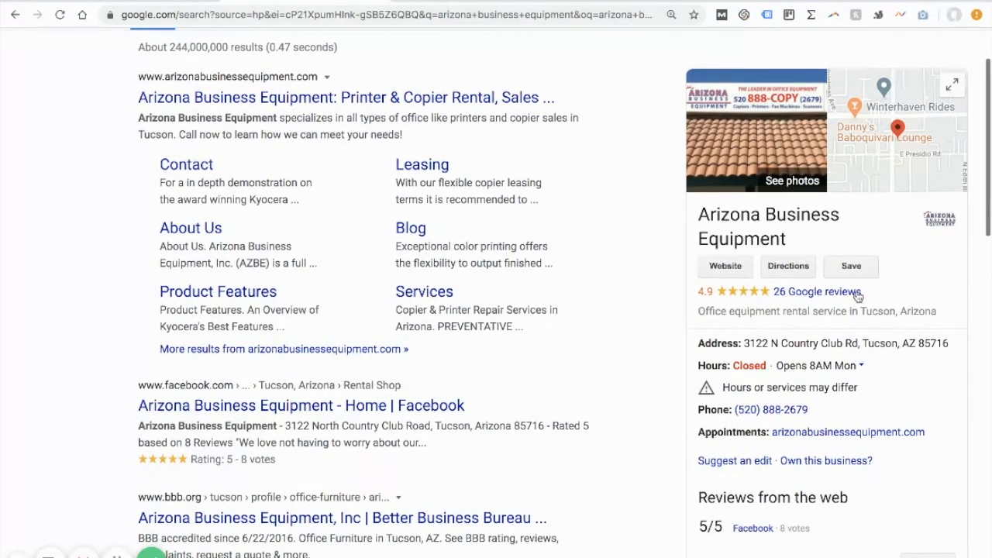
mouse_move(801, 305)
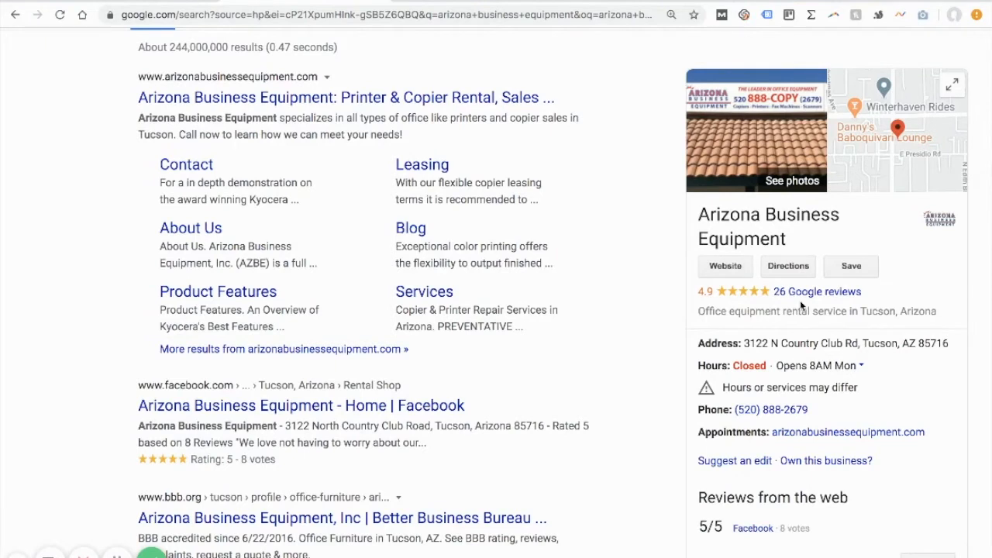
mouse_move(829, 146)
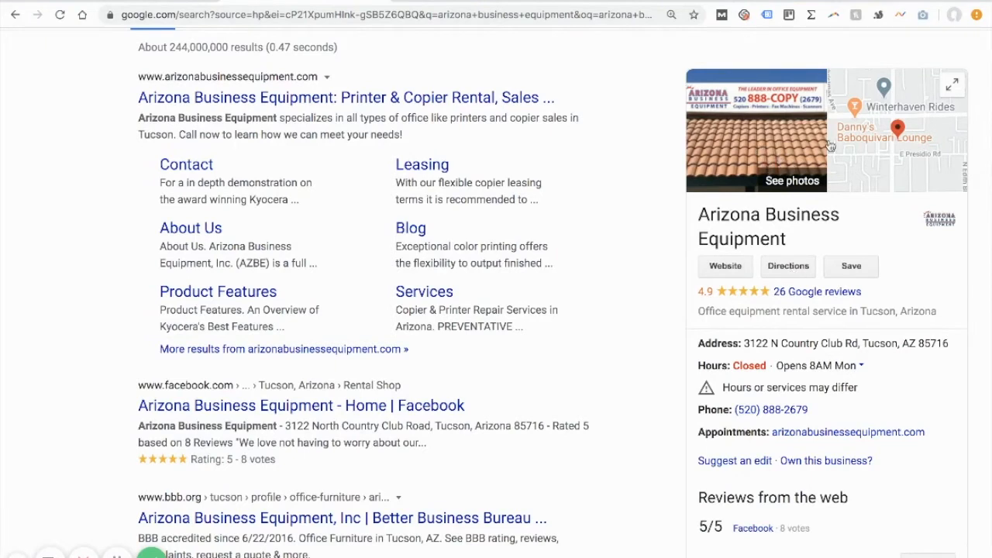
mouse_move(891, 151)
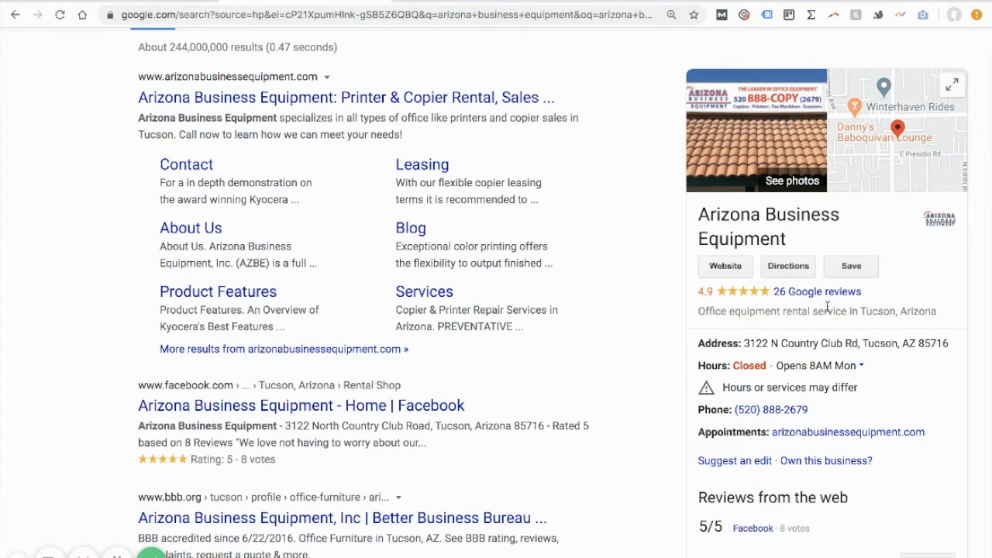
mouse_move(758, 358)
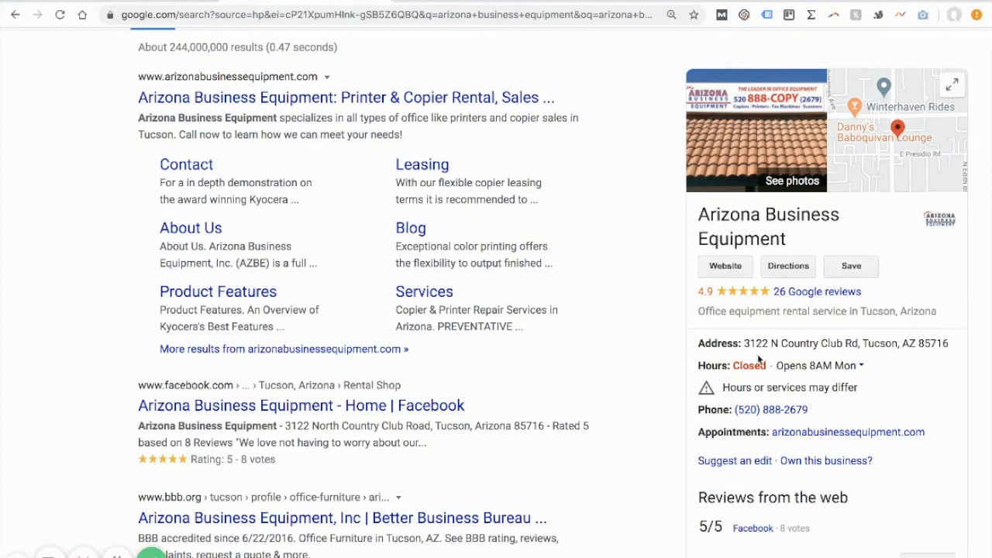
scroll(down, 3)
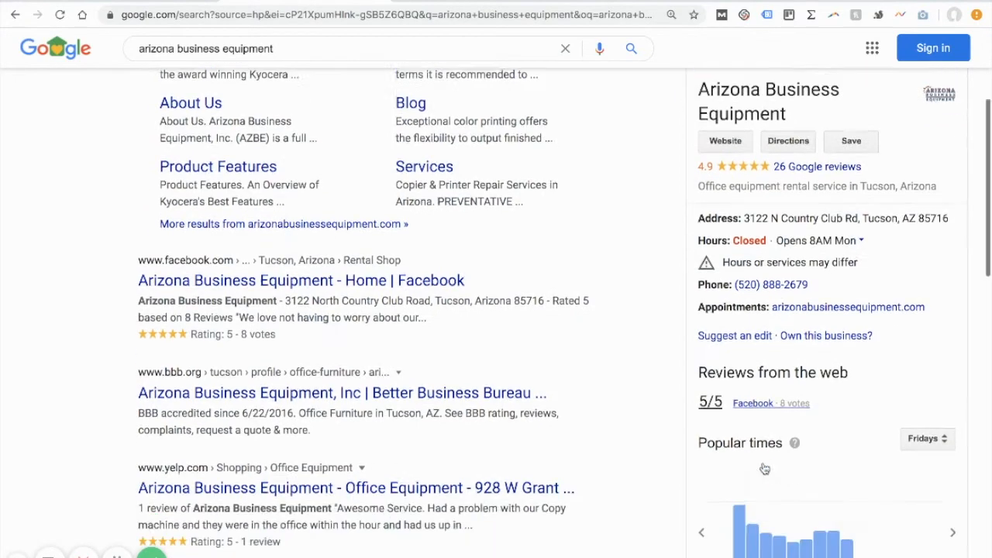
scroll(down, 3)
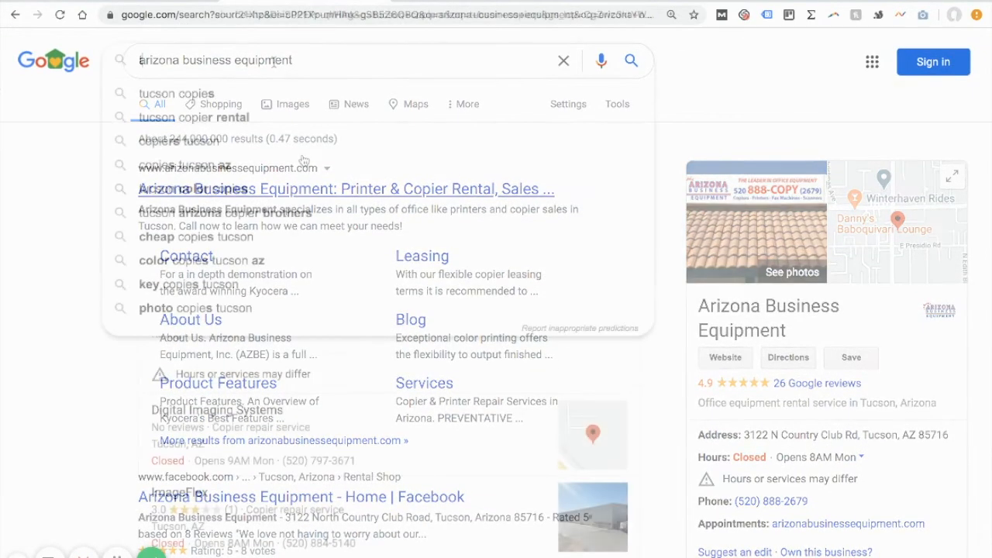
text(tucson copiers)
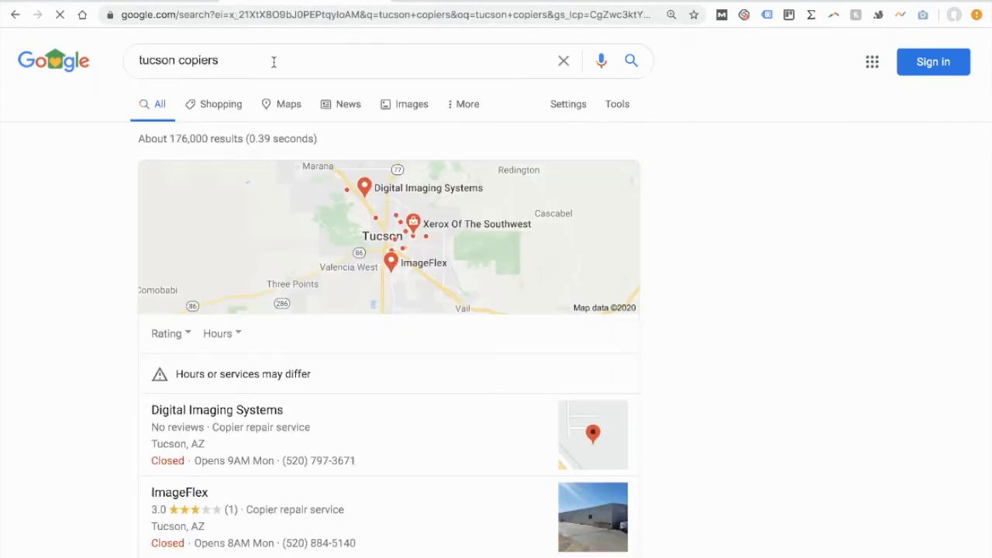
scroll(down, 3)
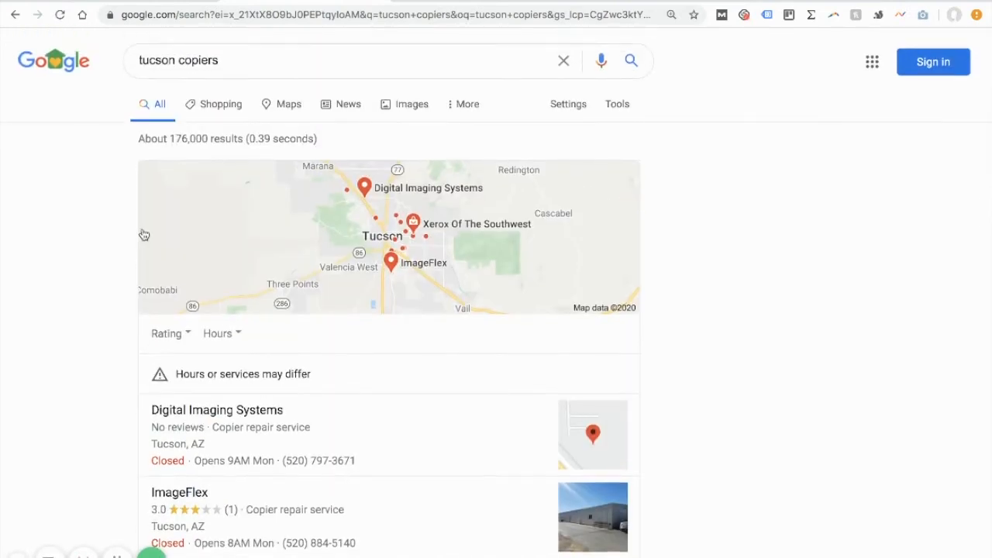
mouse_move(218, 308)
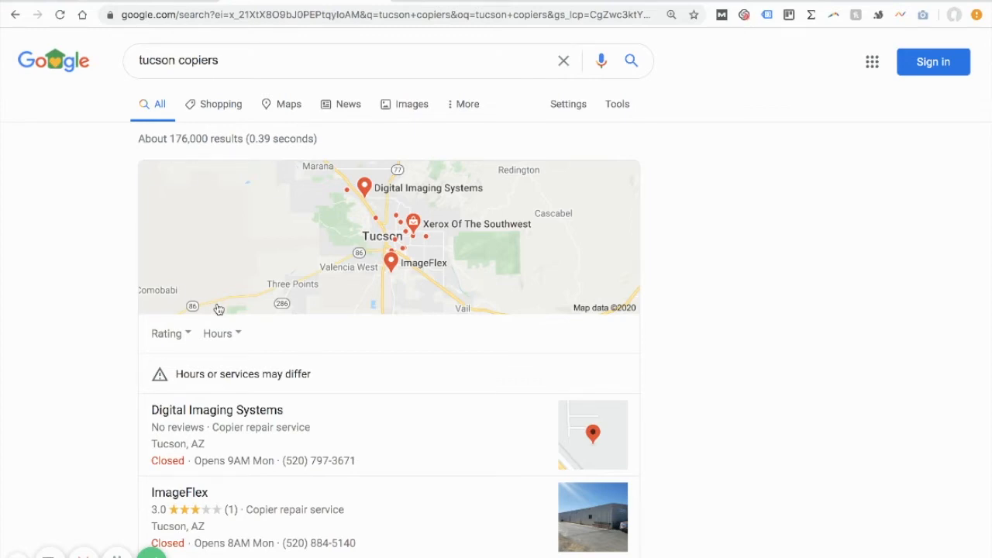
mouse_move(126, 173)
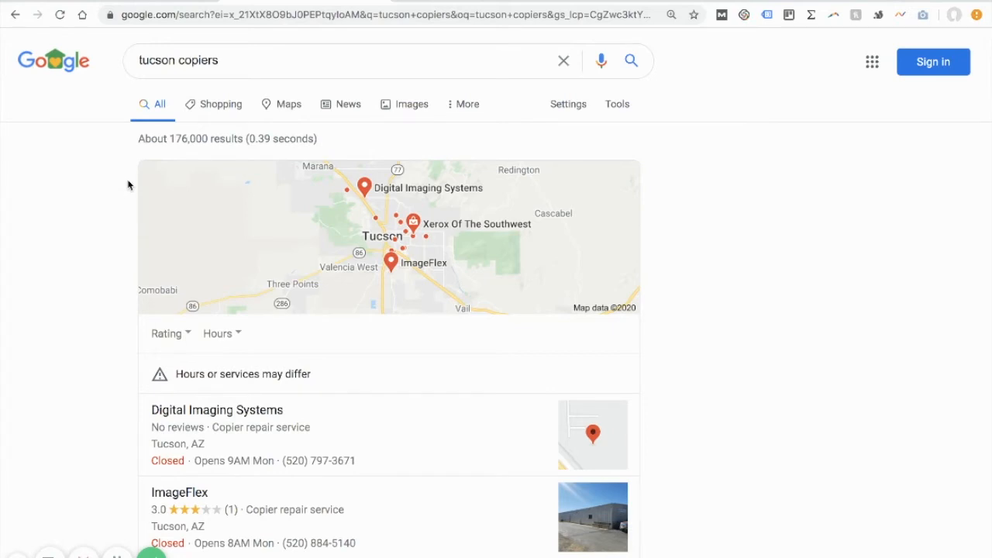
scroll(down, 3)
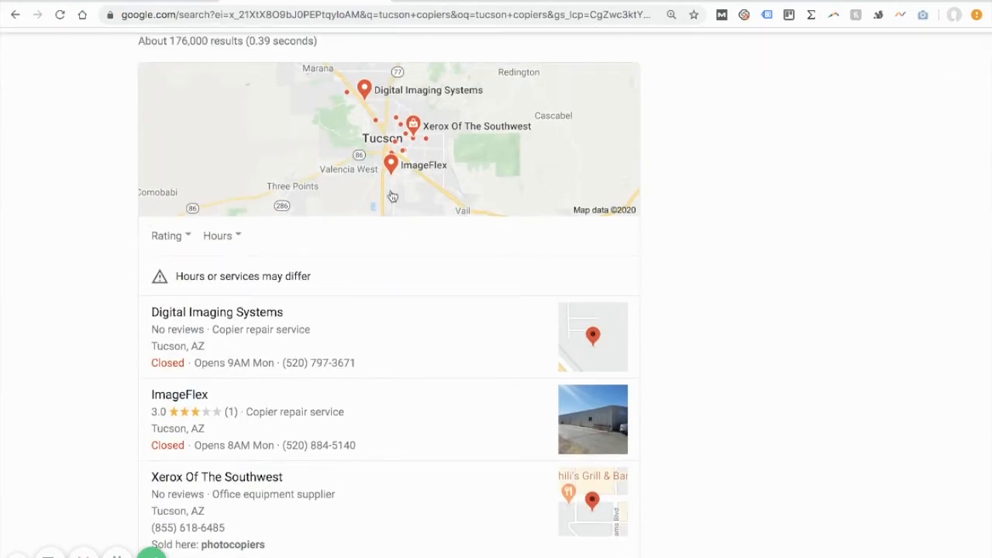
scroll(down, 3)
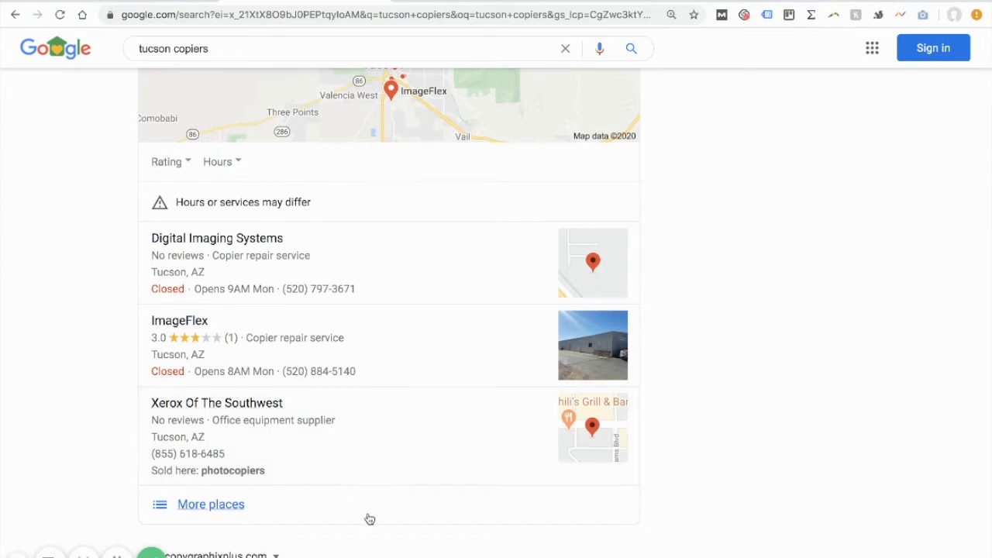
mouse_move(462, 310)
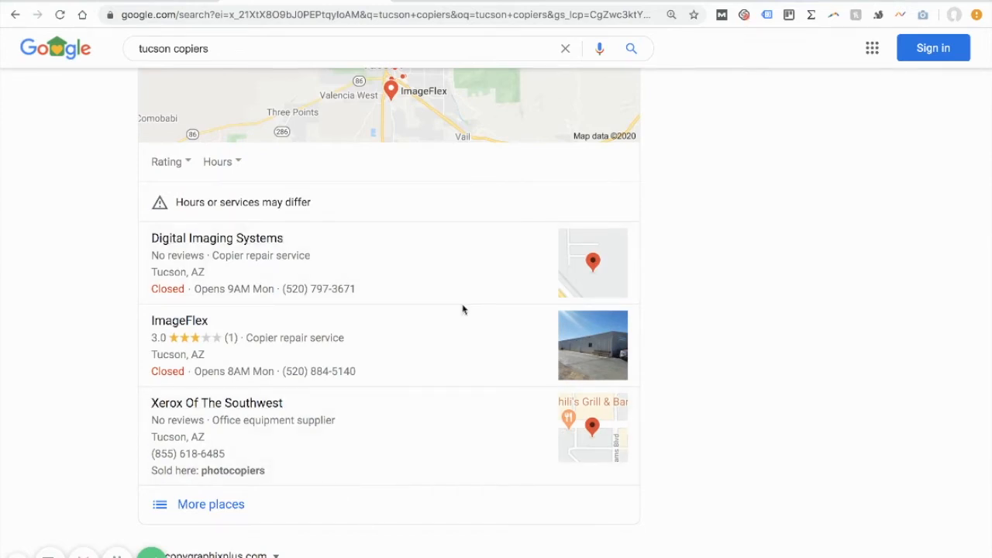
mouse_move(101, 365)
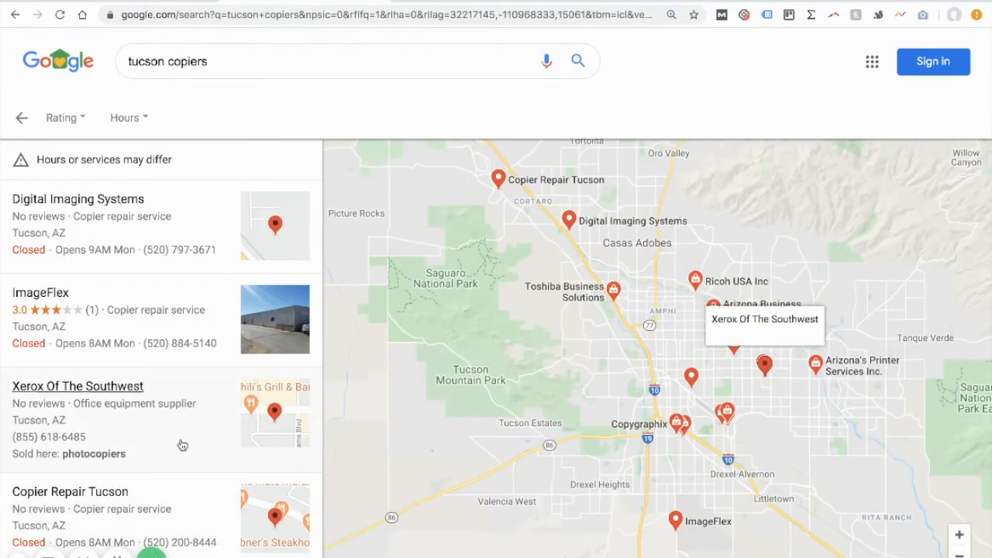
mouse_move(367, 492)
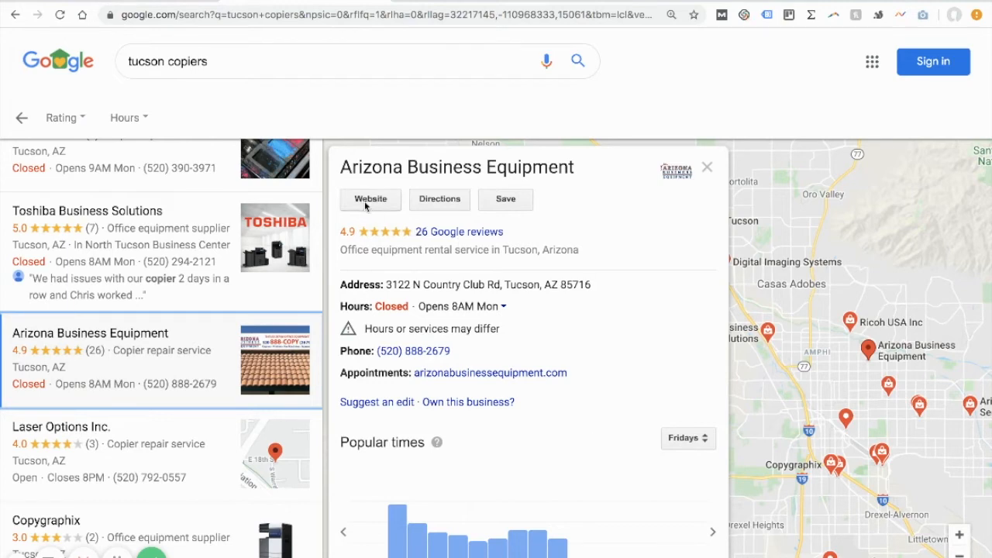
mouse_move(567, 370)
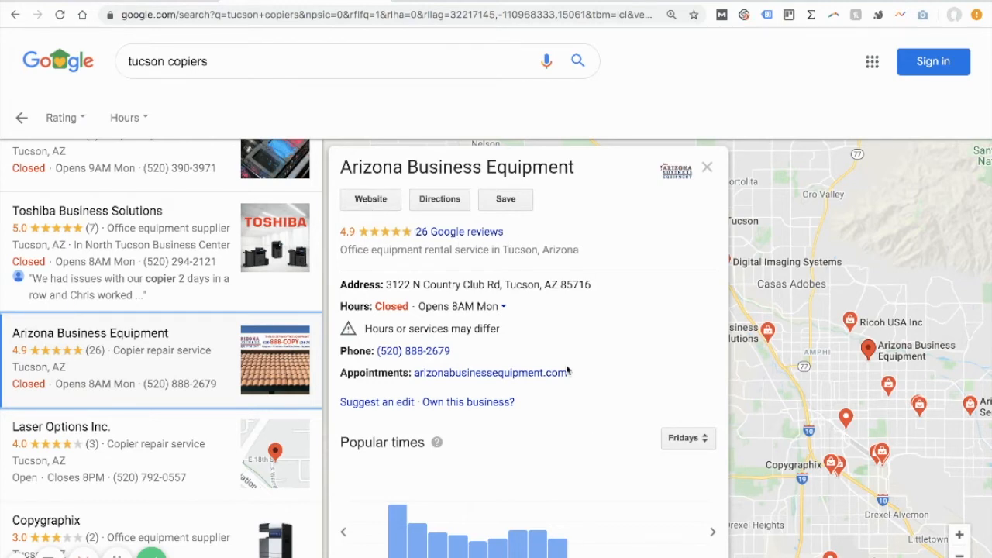
Scroll Arizona Business Equipment's panel down to its photos and review summary
scroll(down, 3)
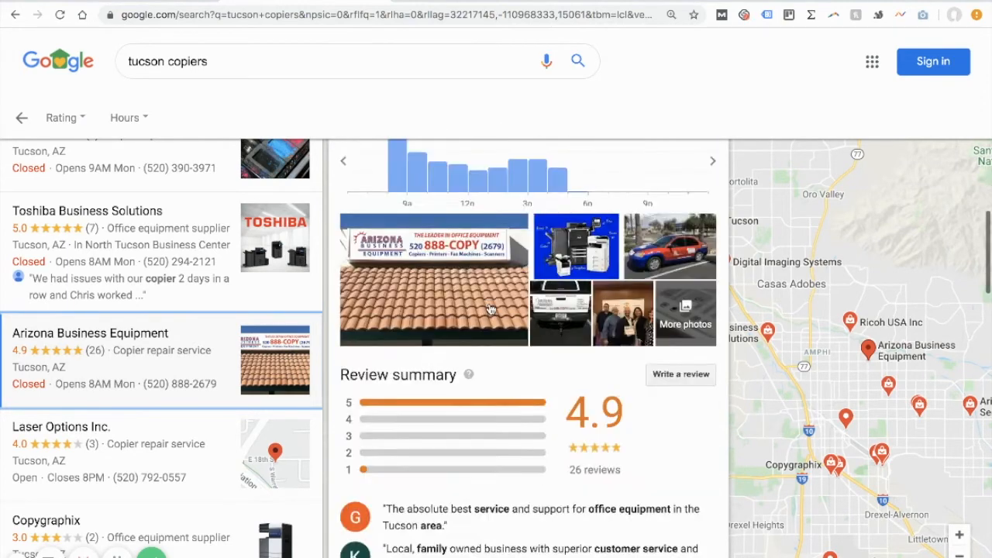
scroll(down, 3)
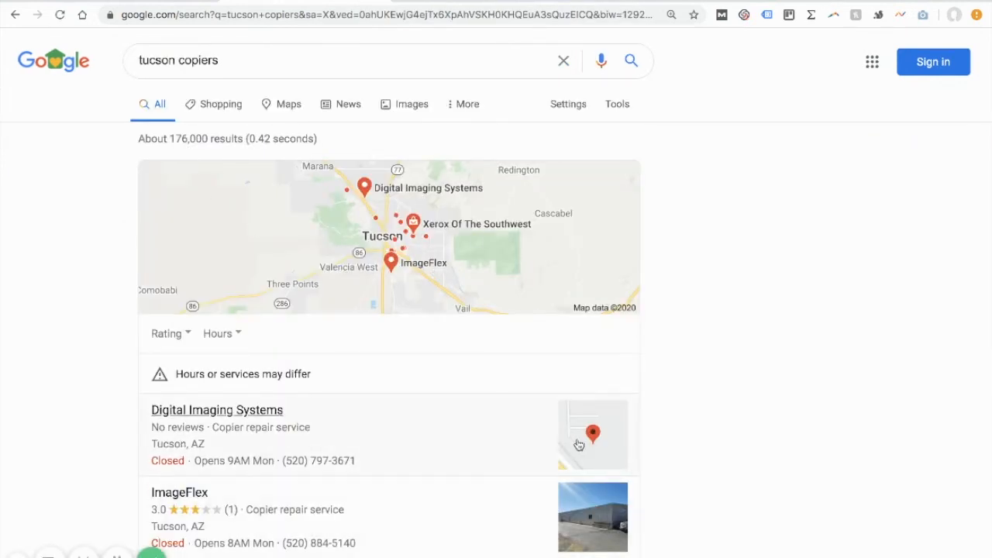
Scroll past the tucson copiers map pack through the organic website listings
scroll(down, 3)
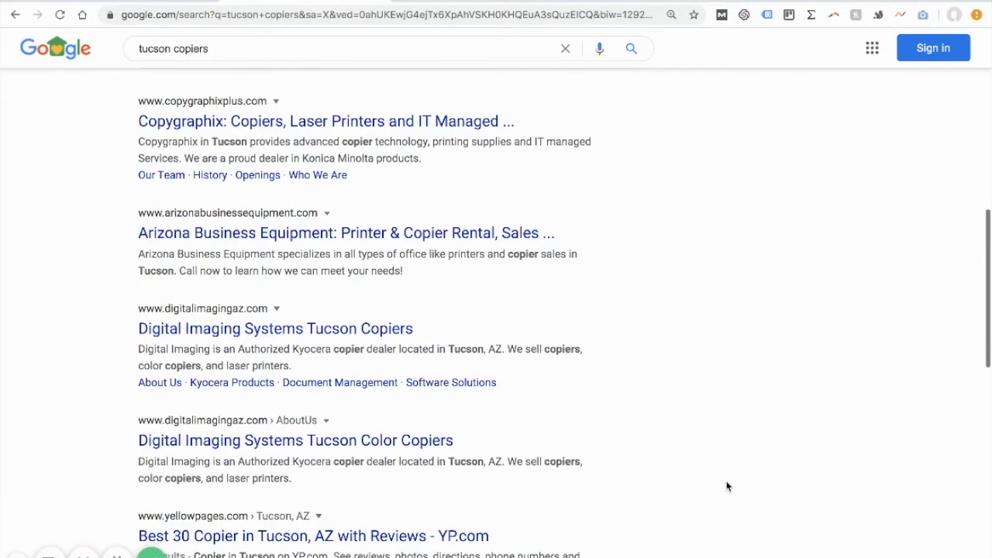
scroll(down, 3)
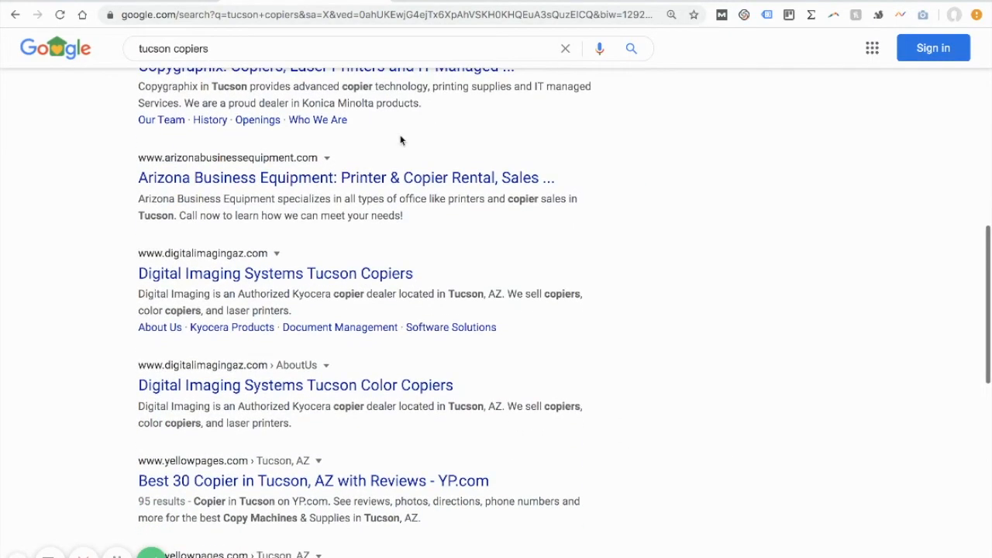
mouse_move(528, 296)
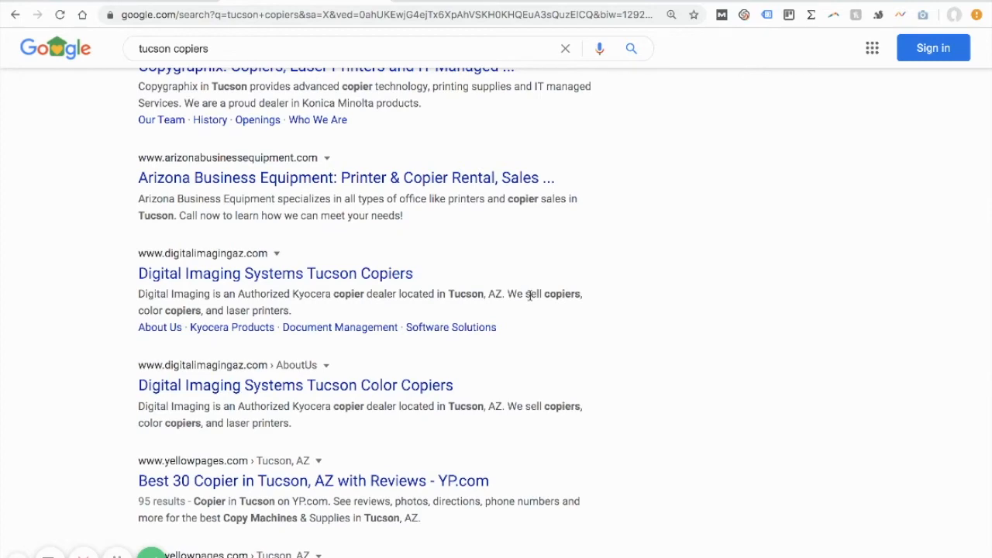
mouse_move(616, 370)
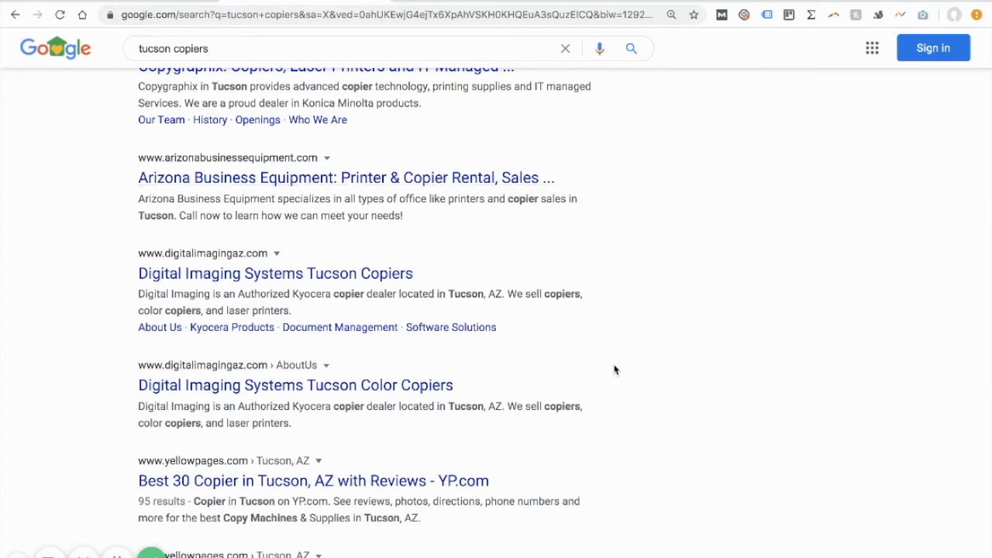
scroll(down, 3)
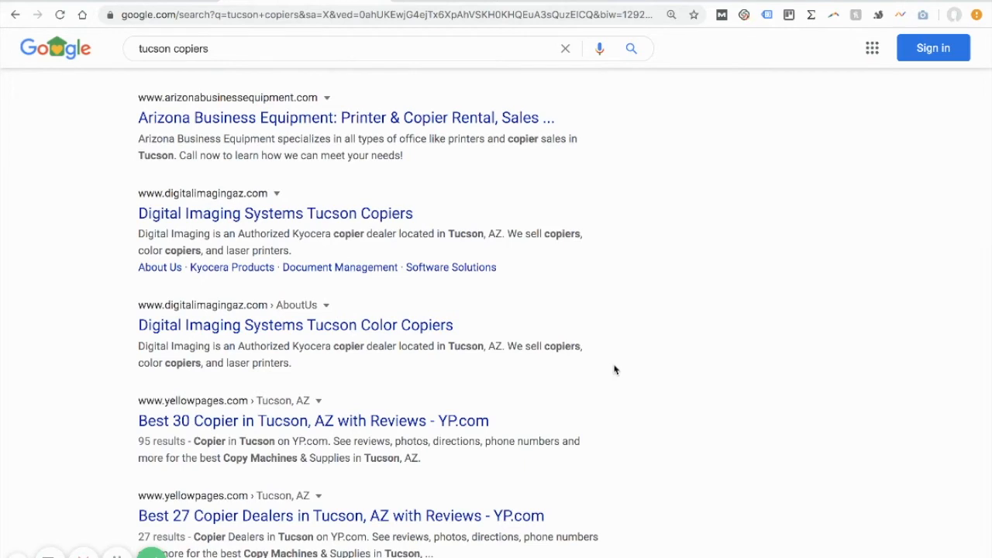
mouse_move(638, 301)
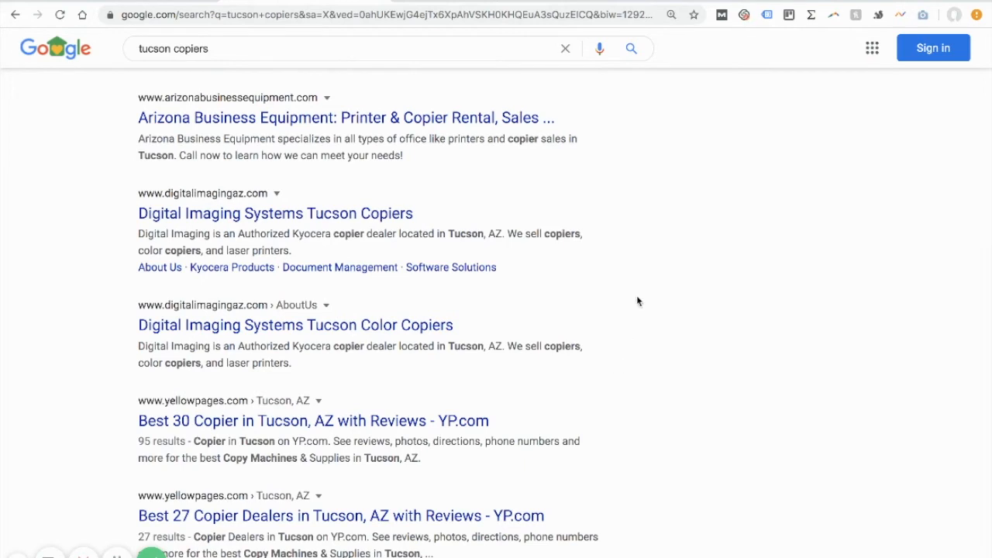
scroll(down, 3)
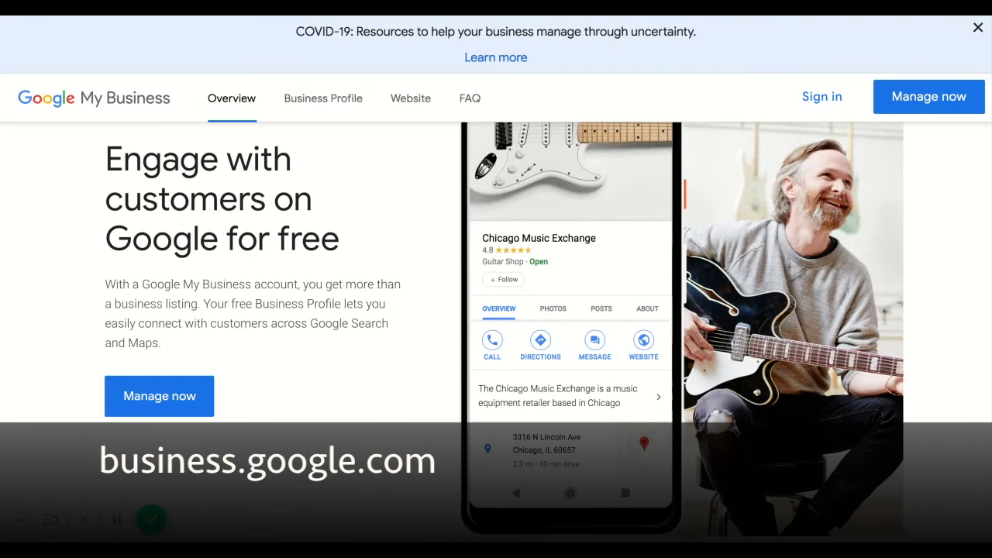
mouse_move(584, 386)
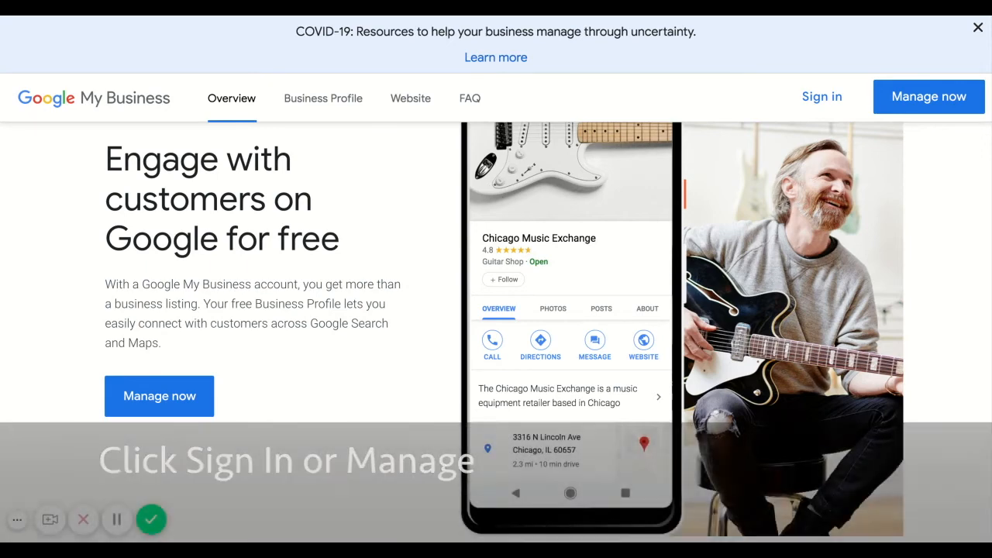
Sign in to Google My Business from business.google.com
click(928, 96)
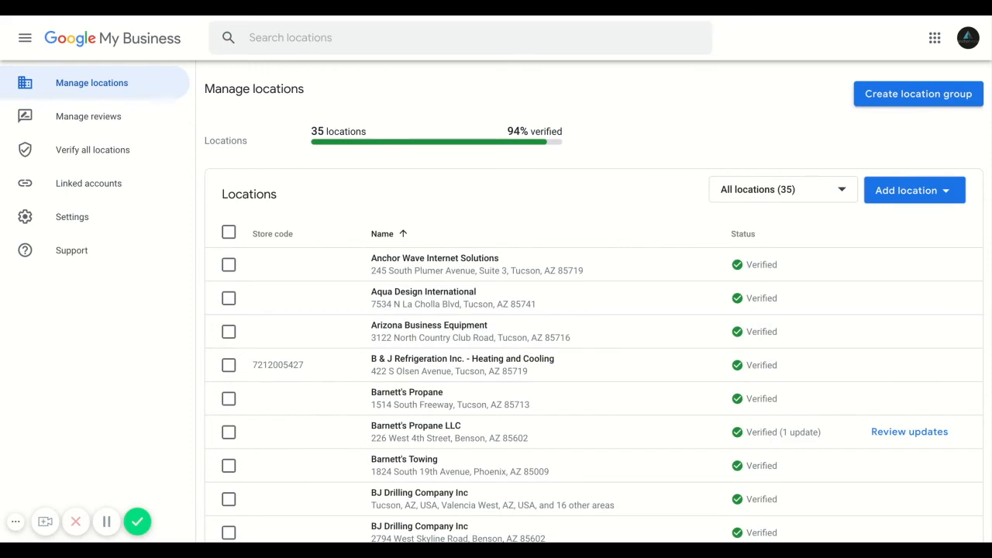
mouse_move(845, 149)
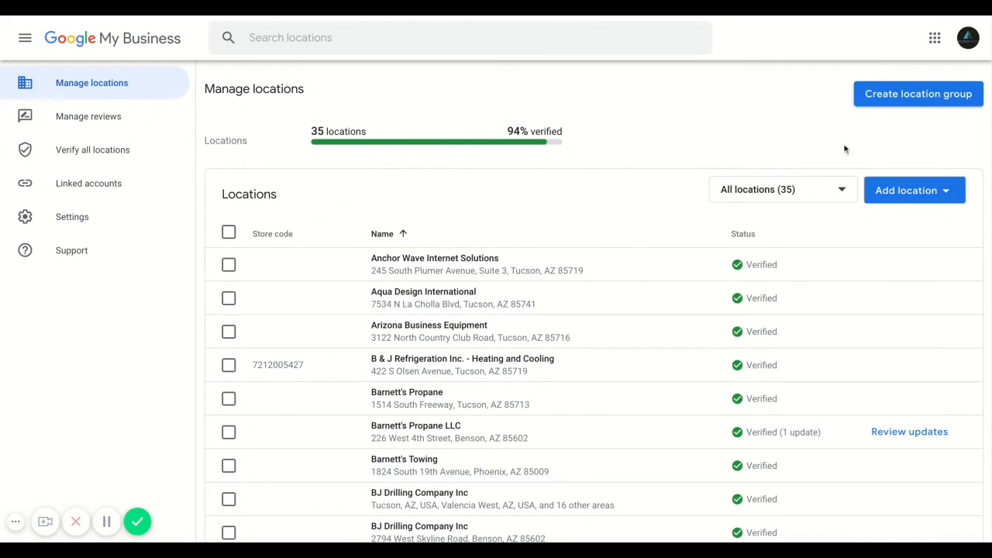
Start adding a new business location from the Manage locations dashboard
click(914, 190)
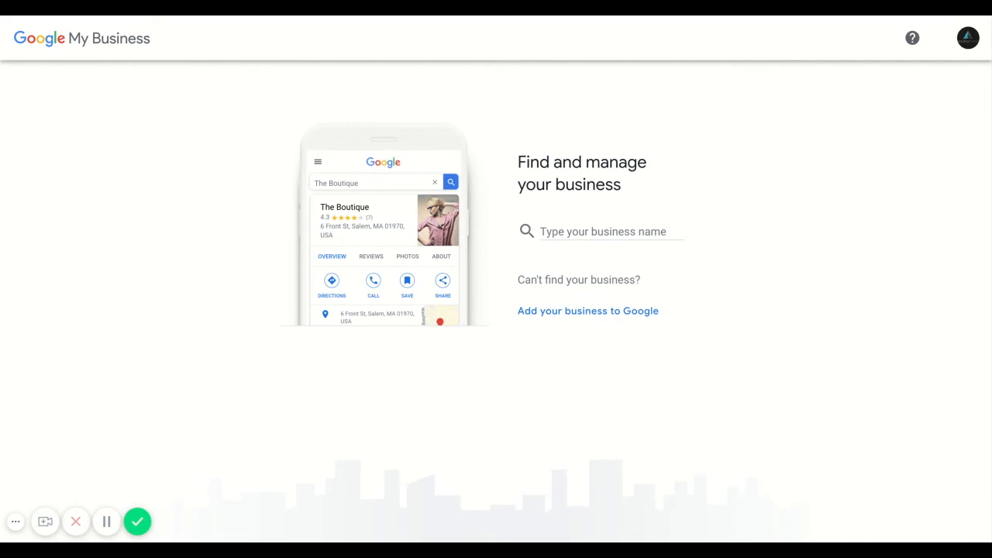
click(603, 231)
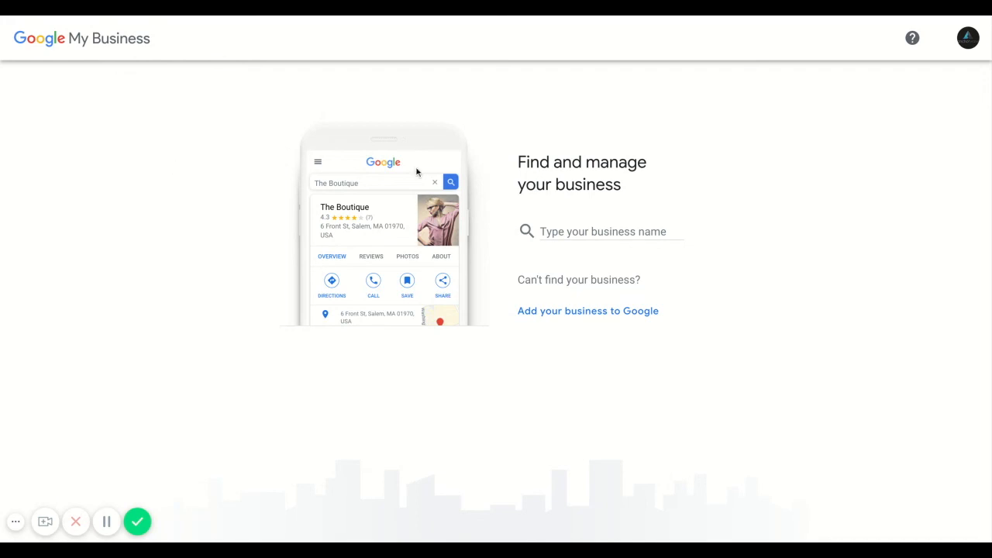
mouse_move(19, 17)
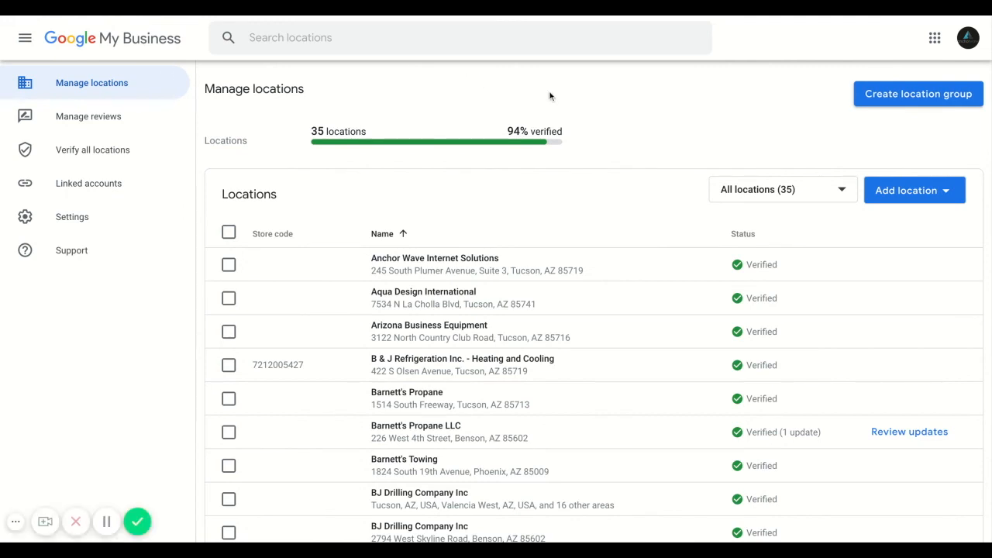
mouse_move(599, 104)
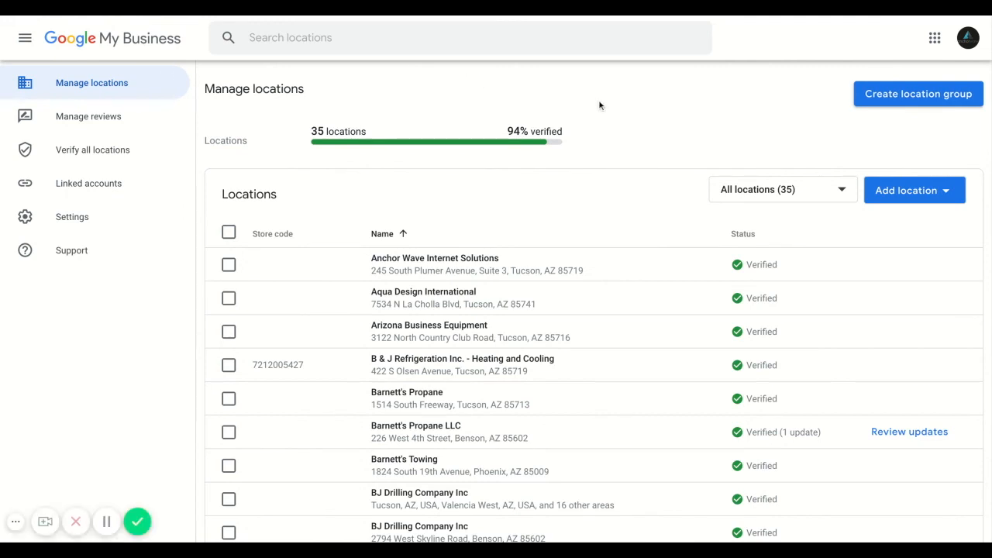